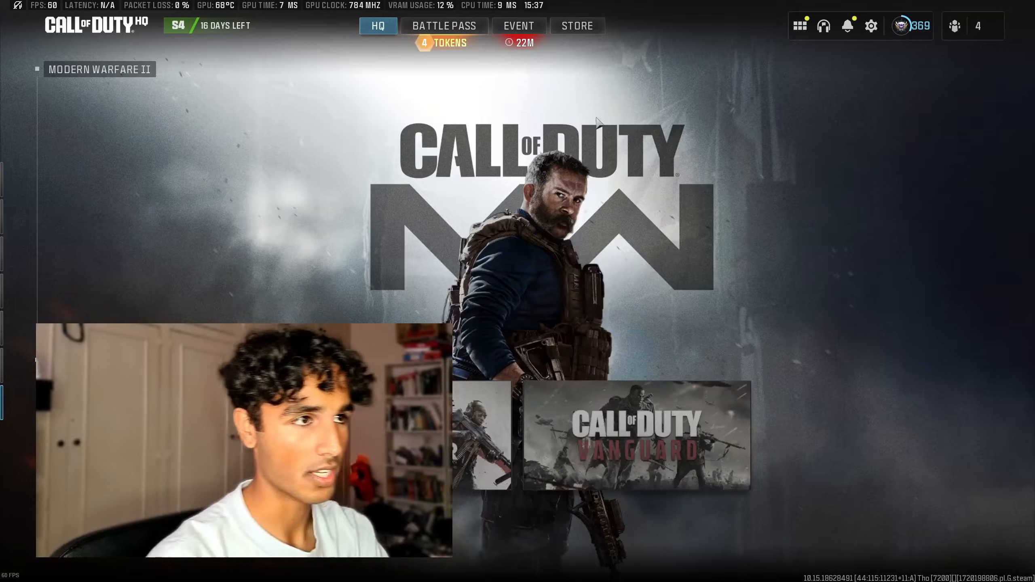
- Check the Display Mode list in Graphics settings, where Fullscreen Exclusive is missing and unsupported
left_click(871, 25)
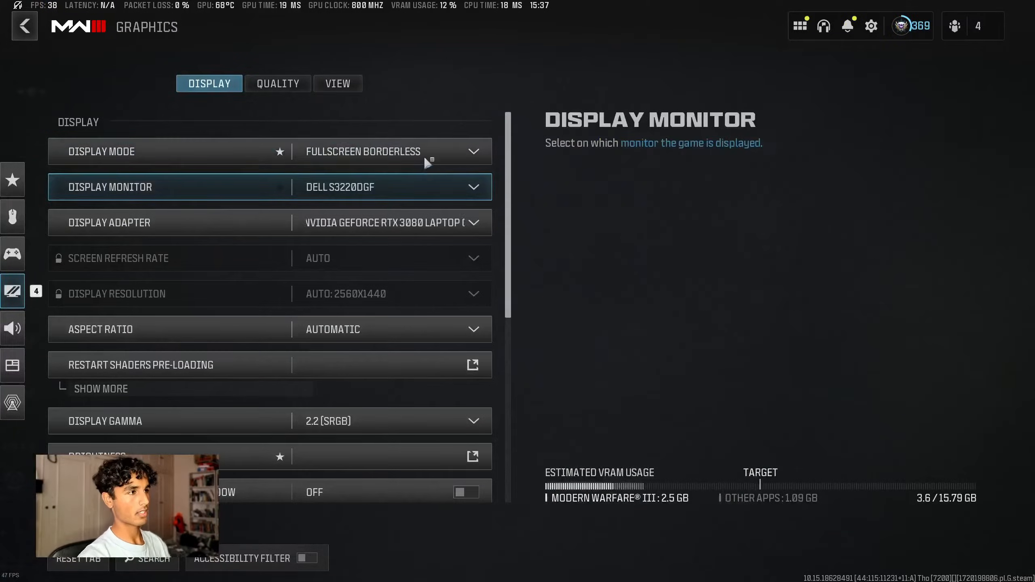
left_click(391, 152)
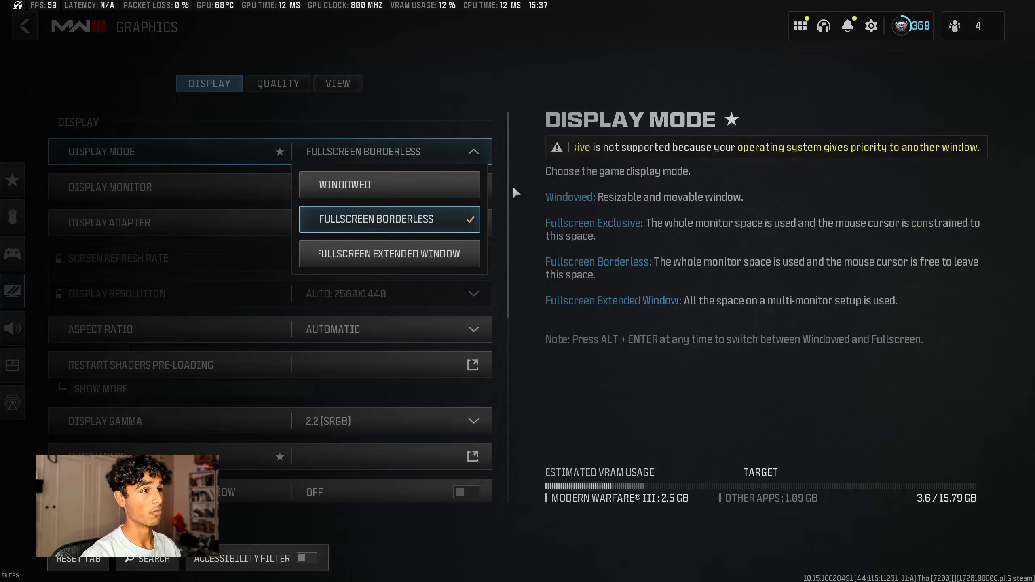
left_click(373, 218)
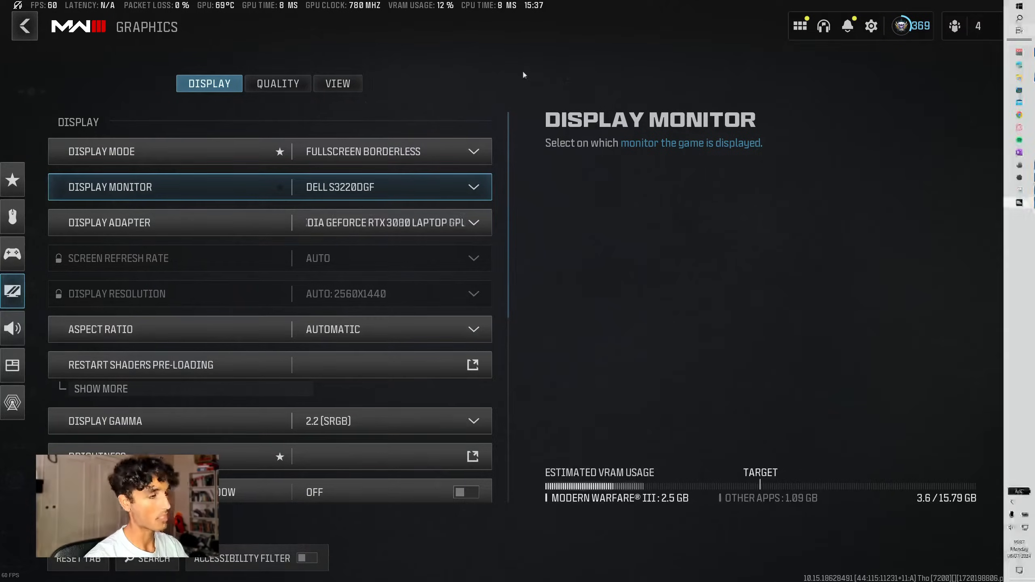
- Switch views after verifying Fullscreen Exclusive now appears among the display modes
key("Win+Tab")
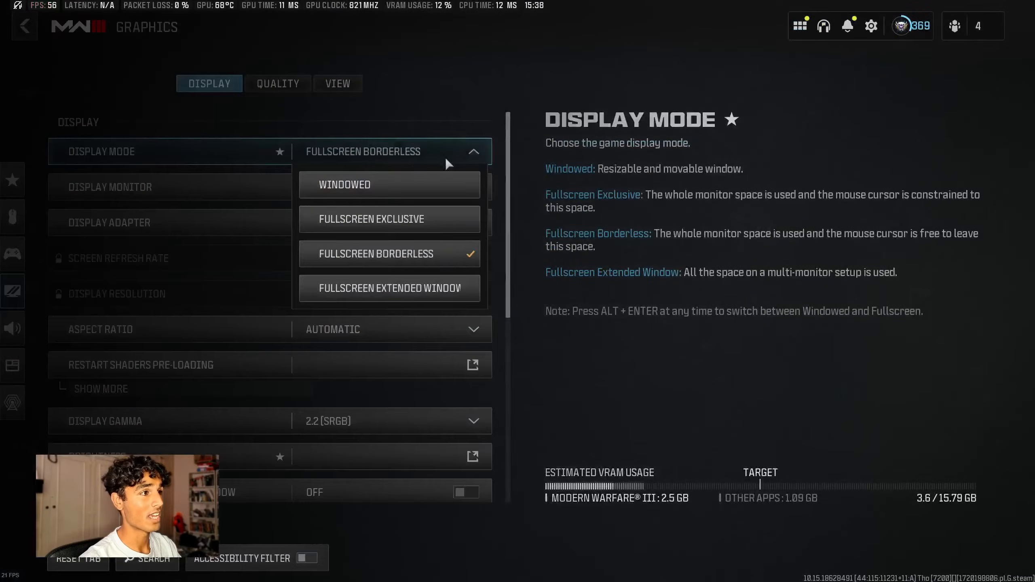
mouse_move(379, 218)
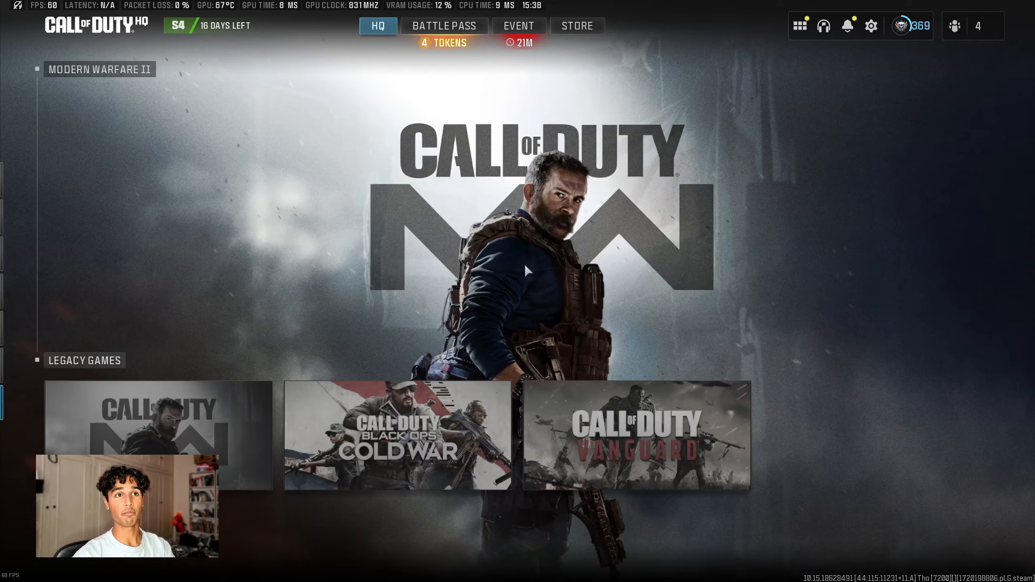
mouse_move(433, 268)
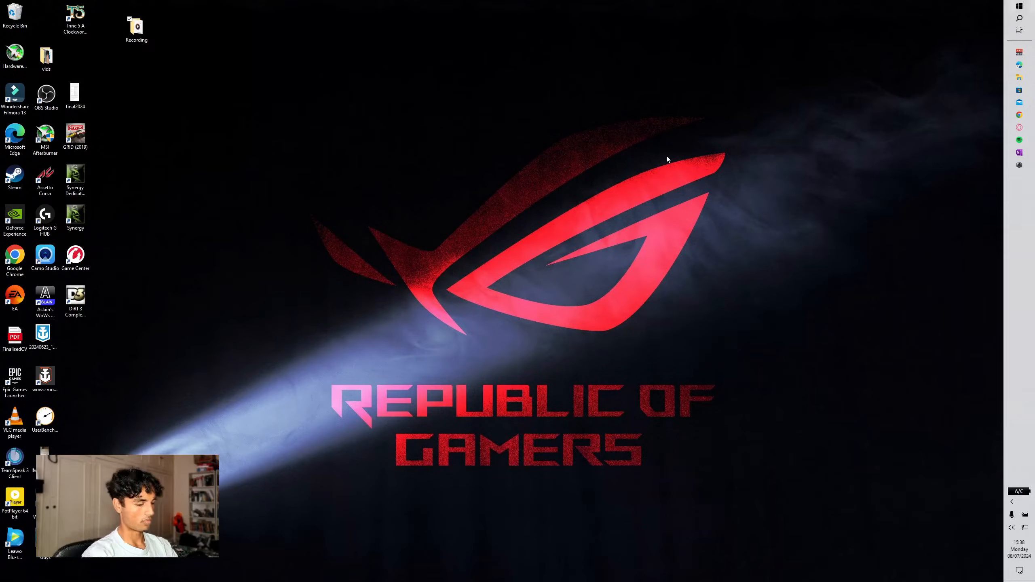
- Search Start for 'wireless' to reach the Wireless Display Adapter app settings
type("wireless")
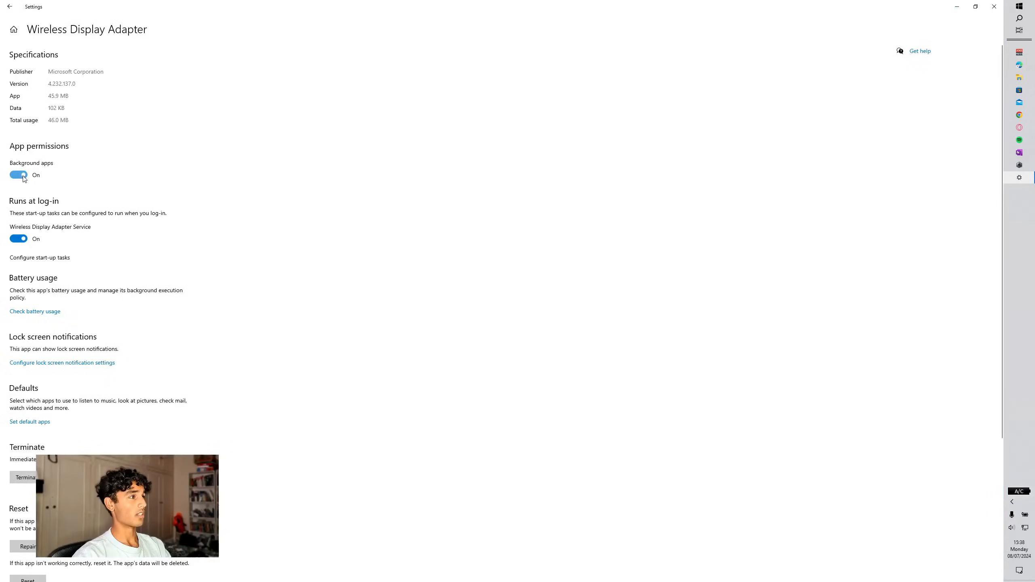
- Switch off Background apps and the Wireless Display Adapter Service, then show the desktops overview
left_click(18, 174)
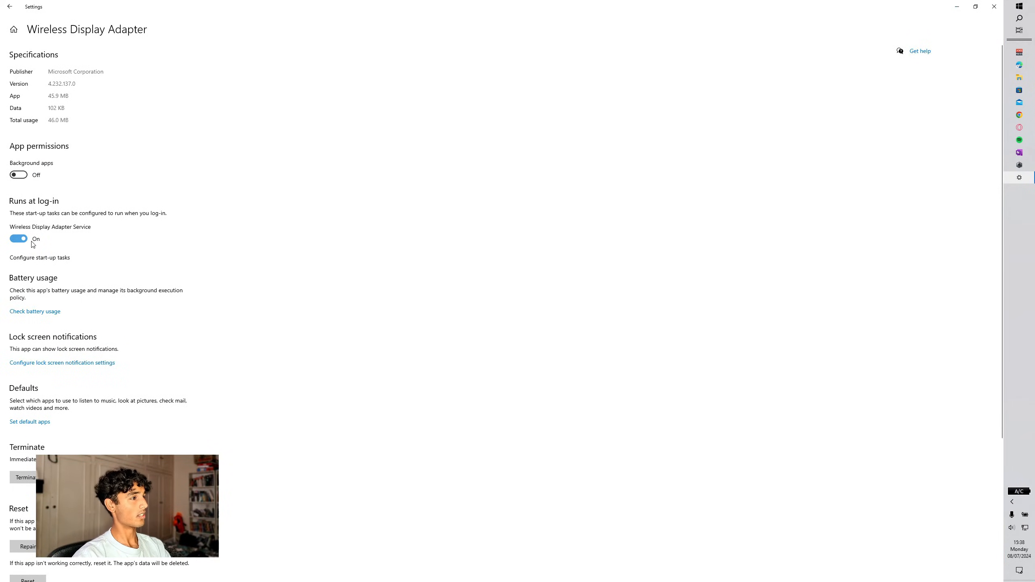
left_click(18, 238)
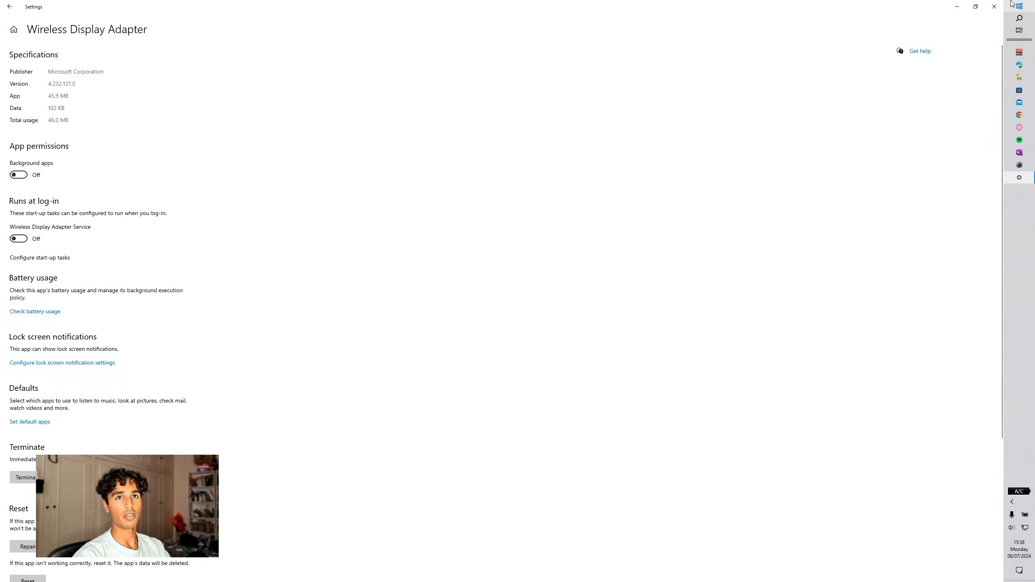
left_click(1019, 30)
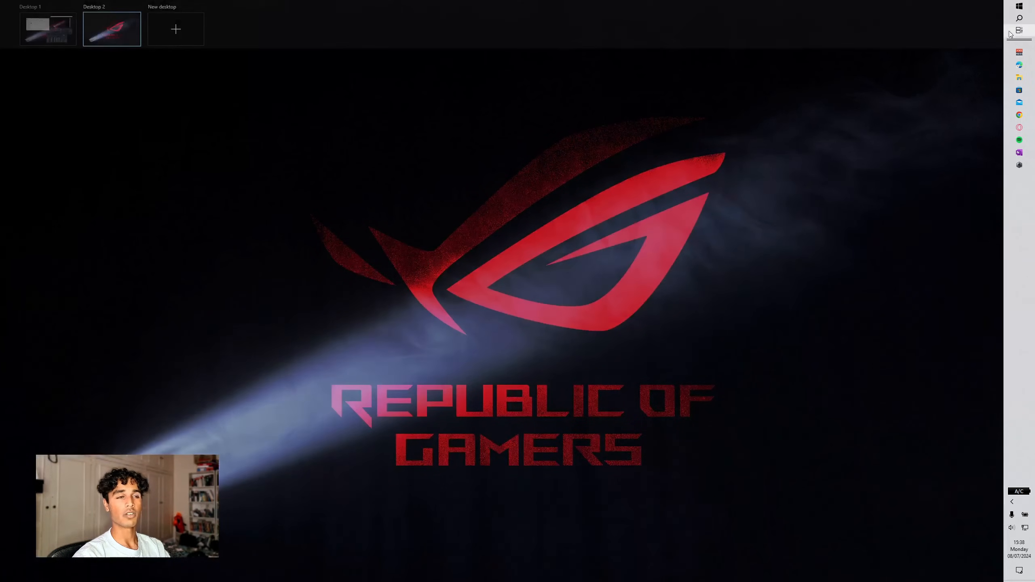